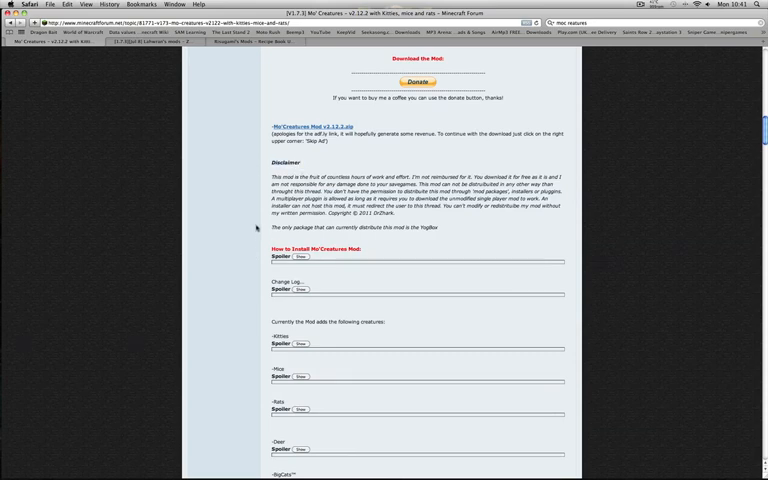
Step: Scroll Lahwran's mods thread down to Gui API 0.10.4 and reveal its download details
scroll("down", 3)
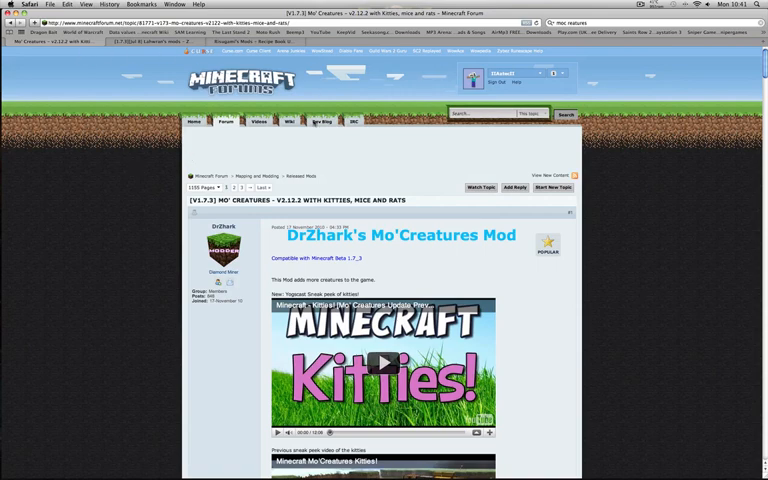
scroll("down", 3)
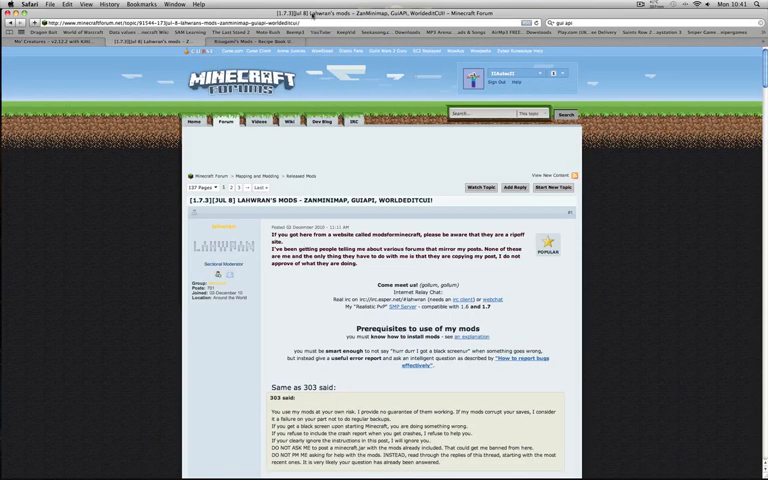
scroll("down", 3)
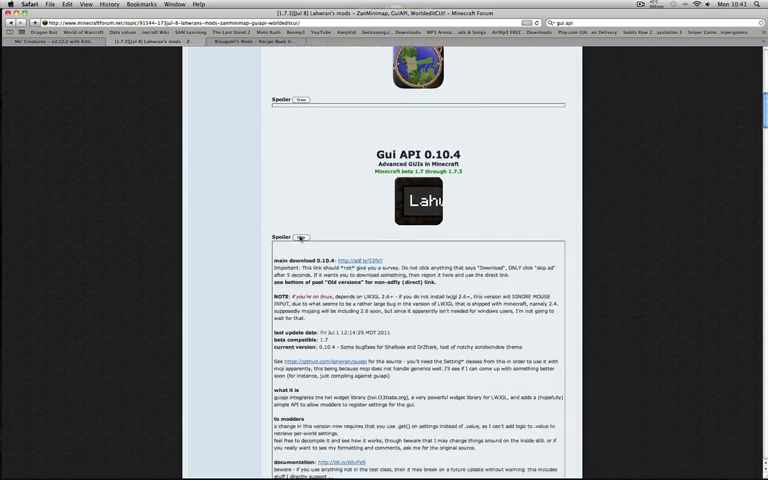
left_click(298, 238)
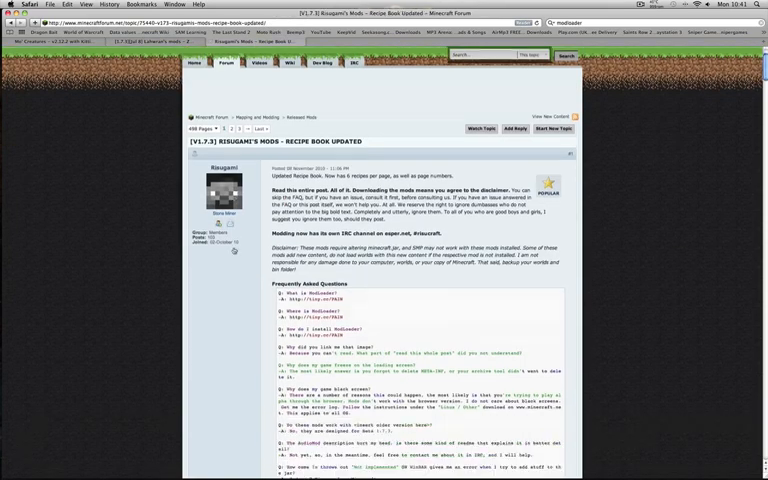
Step: Scroll Risugami's thread to AudioMod, then close the Safari window with all its tabs
scroll("down", 3)
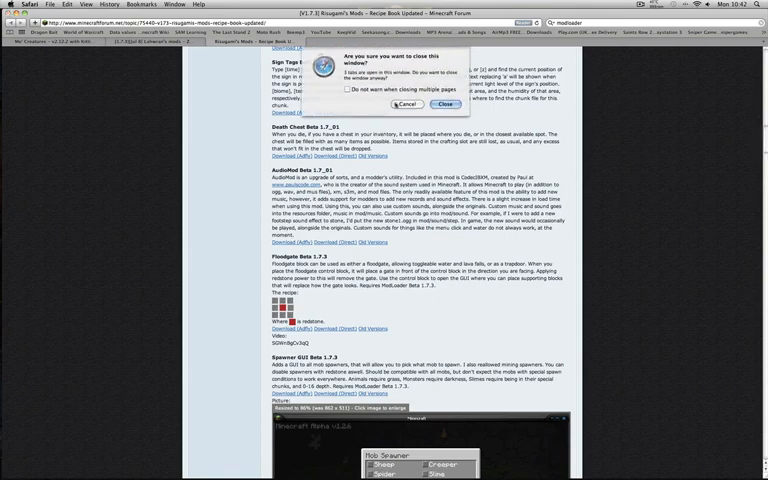
left_click(441, 105)
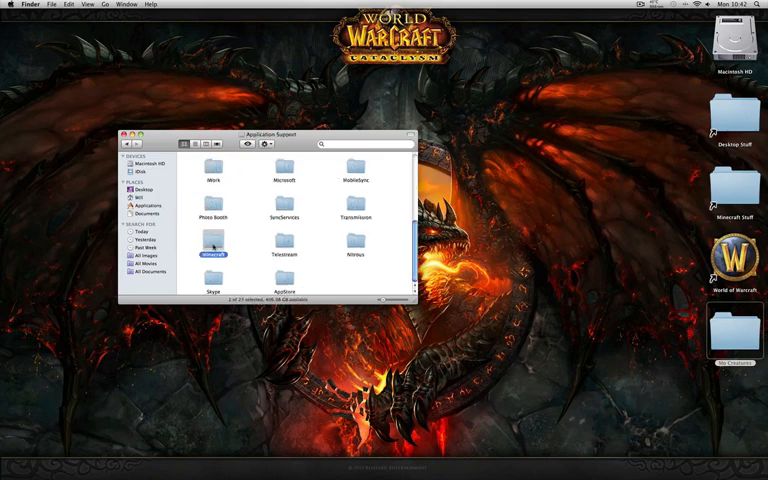
Step: Extract minecraft.jar with Archive Utility, delete the original jar, and rename the folder minecraft.jar
right_click(283, 207)
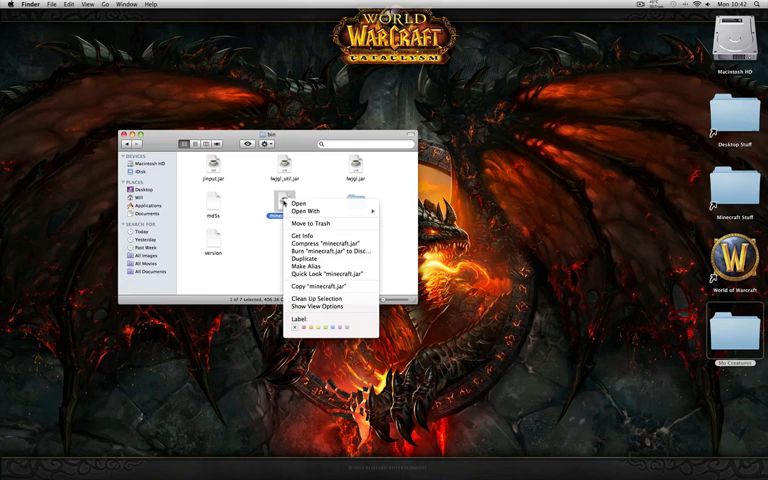
left_click(297, 204)
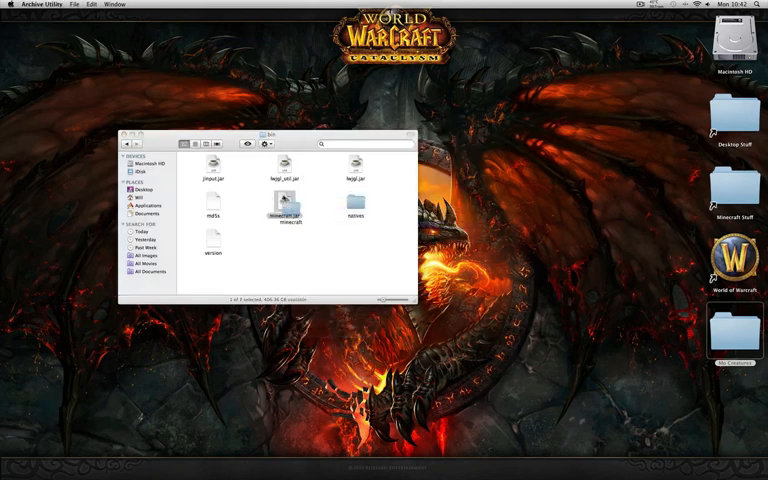
right_click(290, 218)
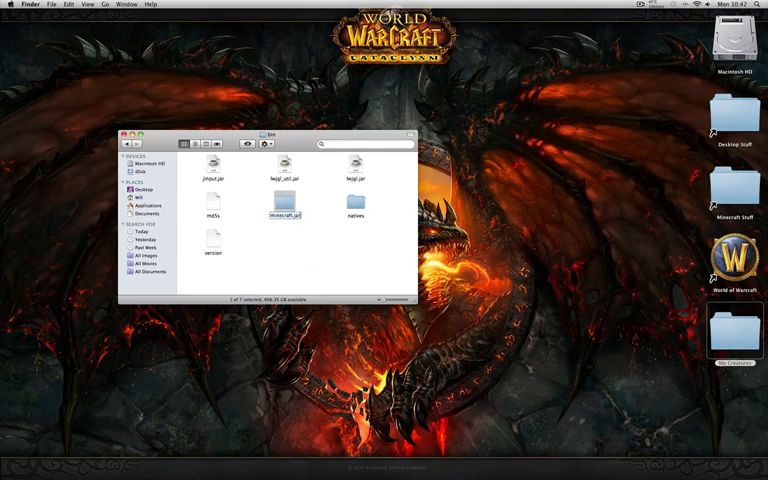
left_click(284, 216)
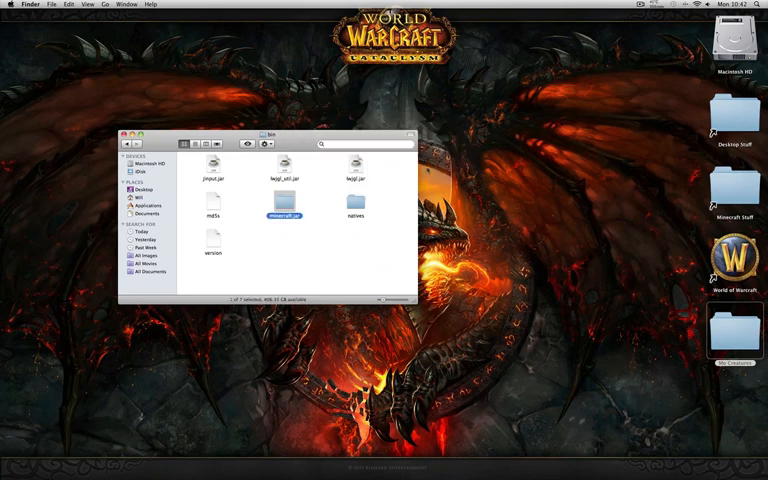
left_click(8, 5)
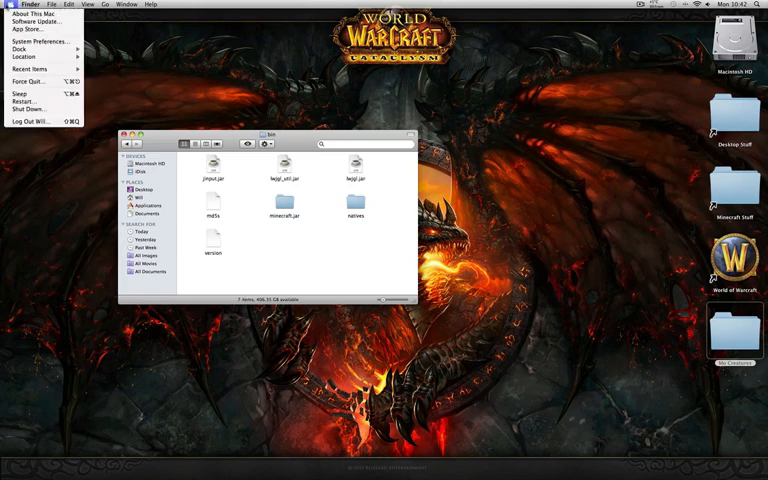
left_click(25, 14)
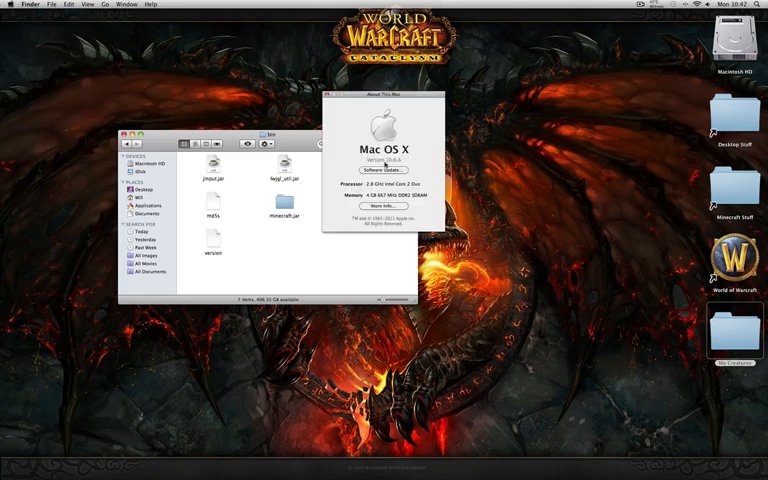
left_click(384, 160)
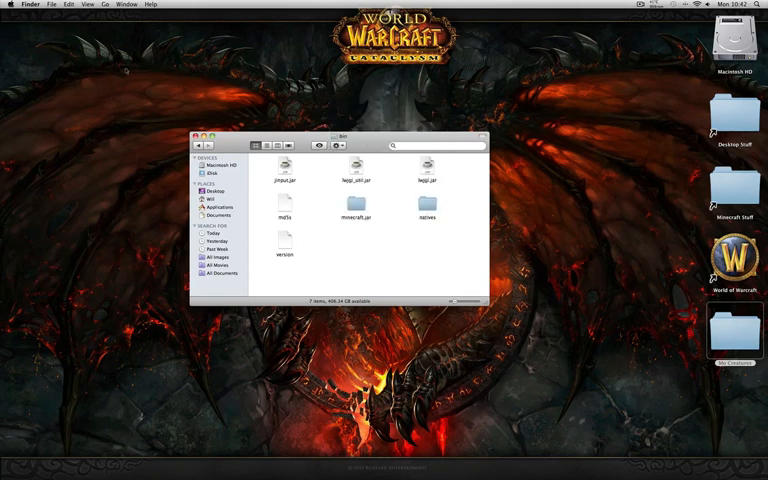
left_click(8, 5)
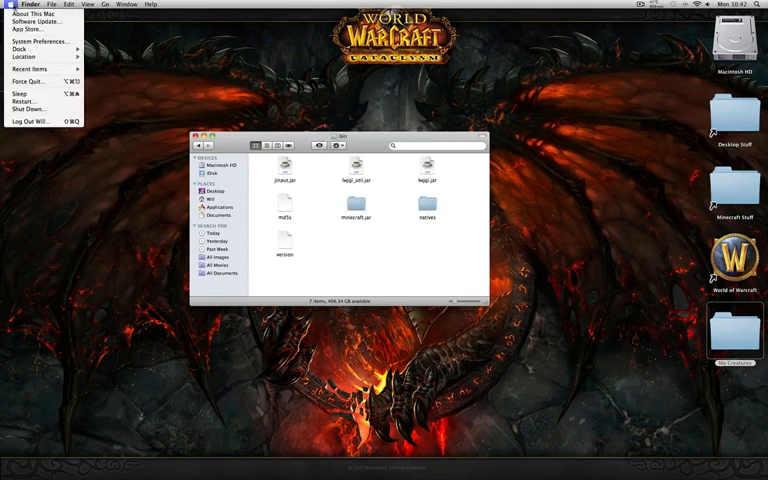
left_click(30, 5)
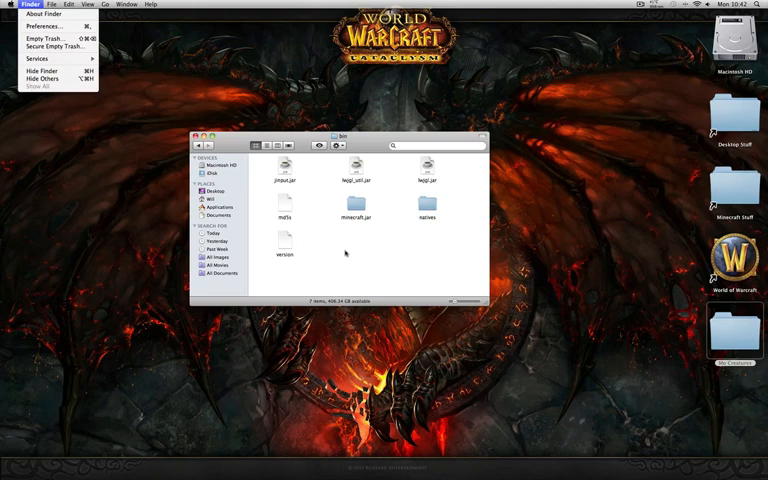
left_click(345, 253)
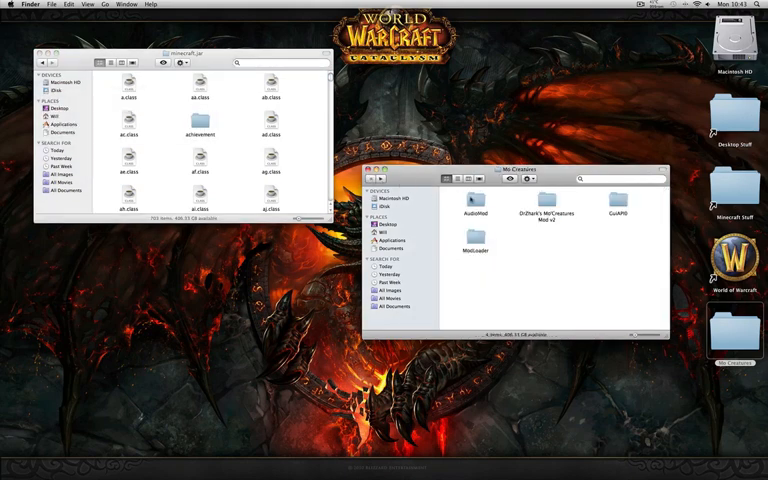
Step: Paste AudioMod's xo.class into minecraft.jar and navigate into paulscode's sound folder
double_click(475, 200)
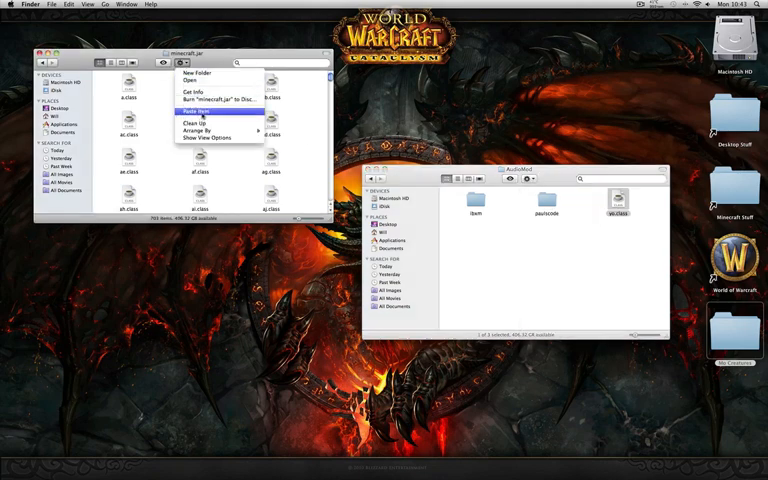
left_click(197, 110)
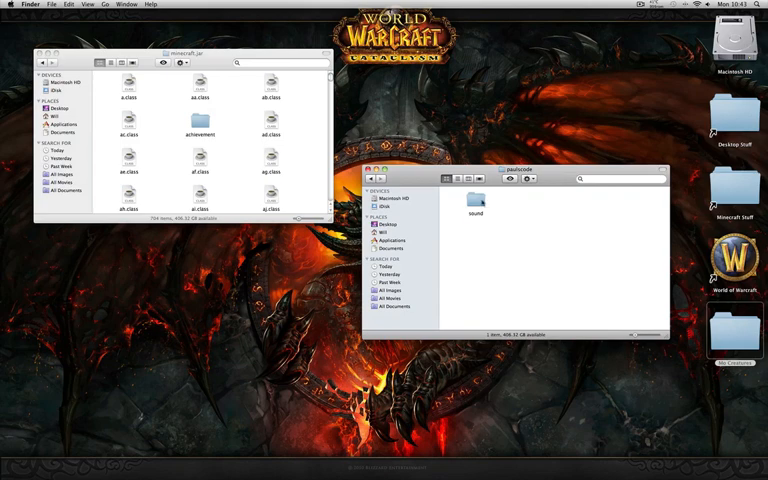
double_click(475, 200)
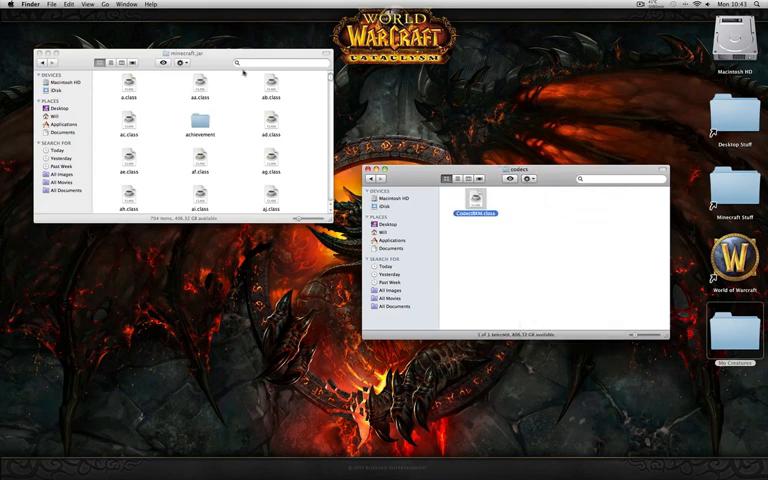
Step: Search 'paul' within minecraft.jar and open the paulscode sound folder to reach codecs
type("paul")
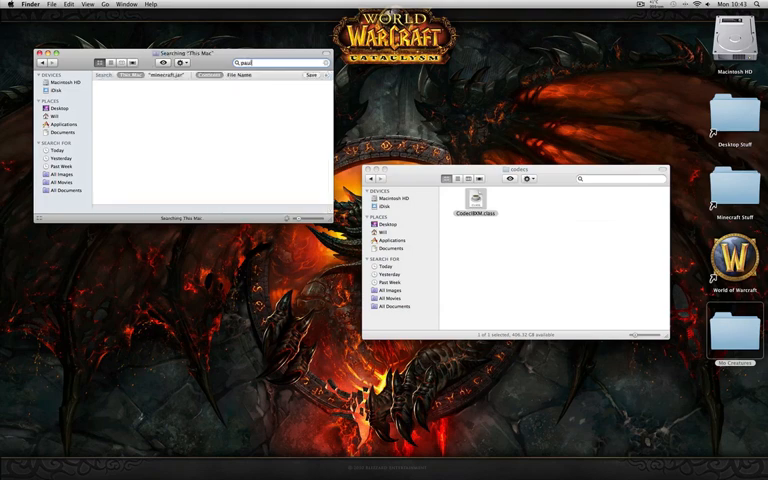
left_click(160, 75)
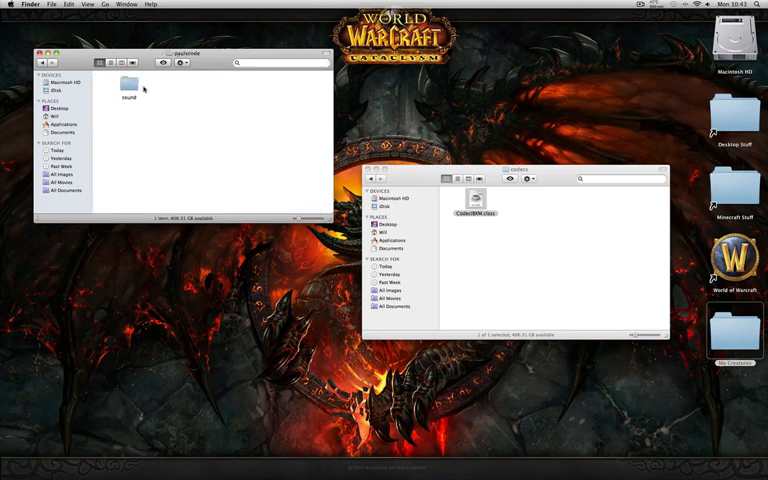
double_click(143, 81)
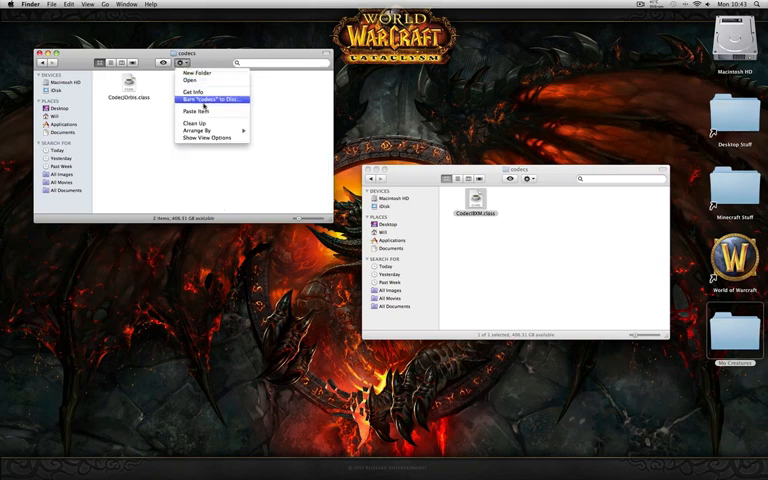
left_click(196, 111)
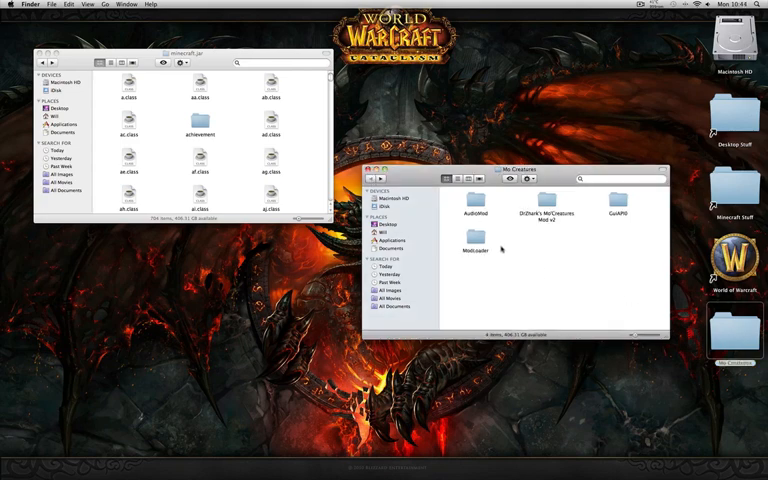
Step: Open GuiAPI0, select all its files and copy them into minecraft.jar
double_click(617, 200)
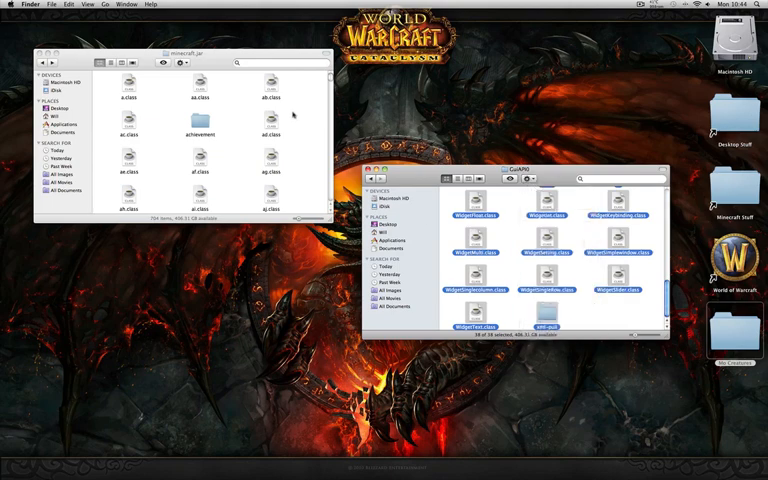
right_click(215, 115)
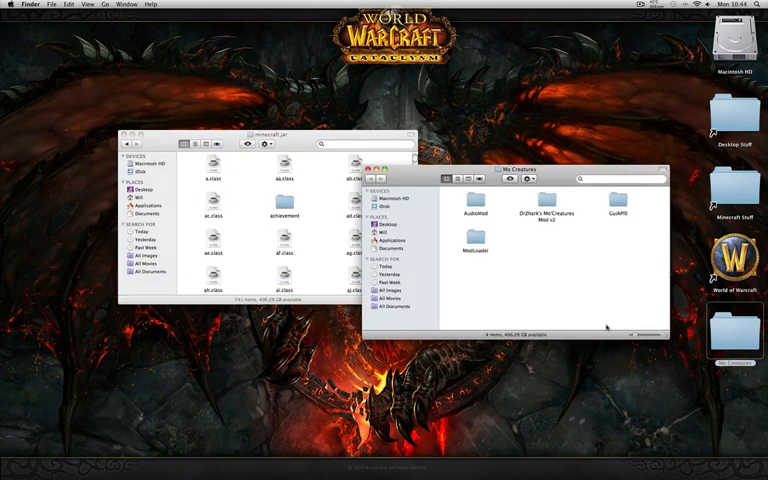
Step: Open the DrZhark's Mo'Creatures Mod v2 folder to reach MoCreatures and resources
double_click(548, 215)
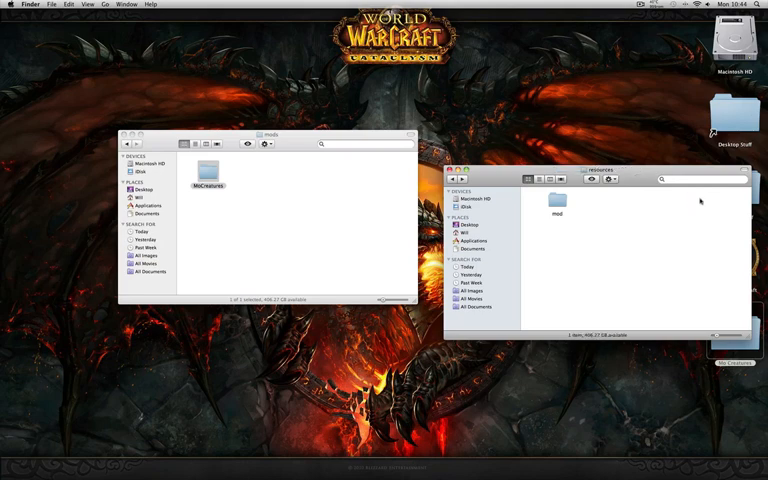
Step: Browse mod's sound folder of ogg files, copy mod into resources, and open bin
double_click(557, 200)
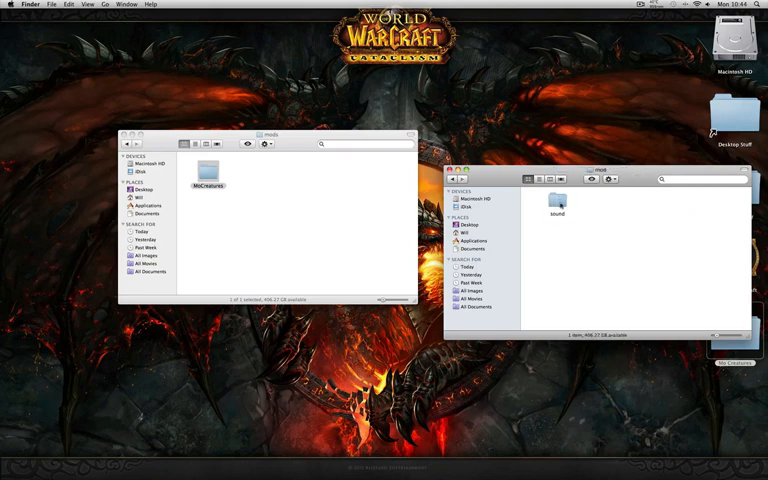
double_click(560, 205)
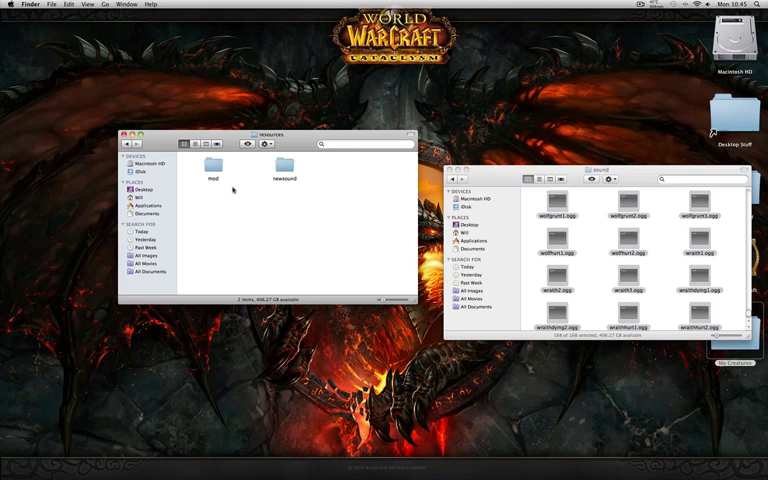
double_click(211, 171)
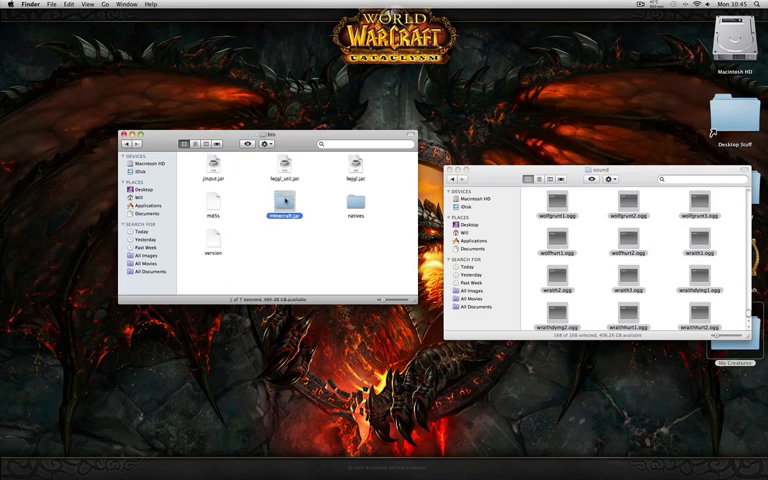
Step: Open minecraft.jar from the bin folder and scroll through its 741 class files
double_click(283, 214)
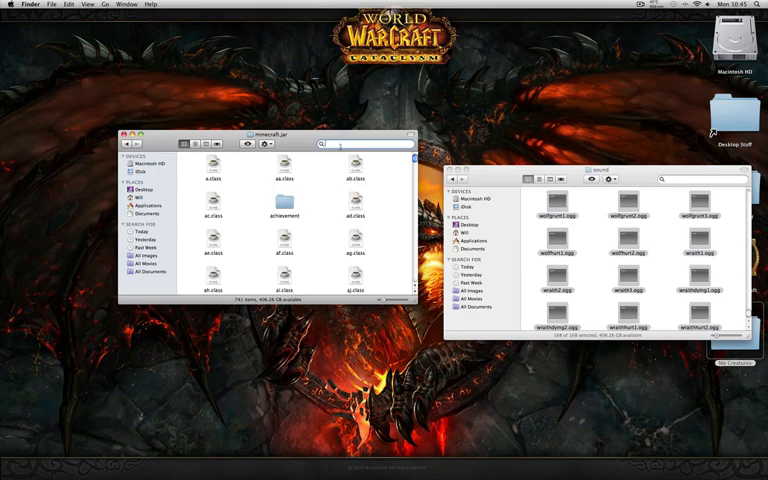
scroll("down", 3)
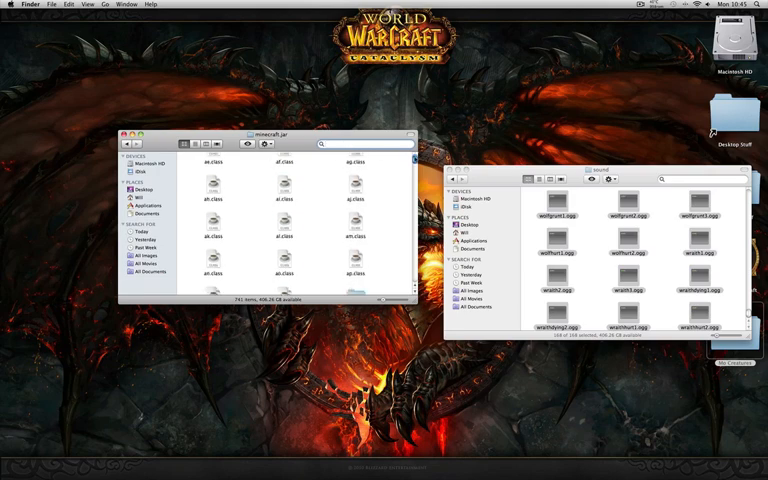
scroll("down", 3)
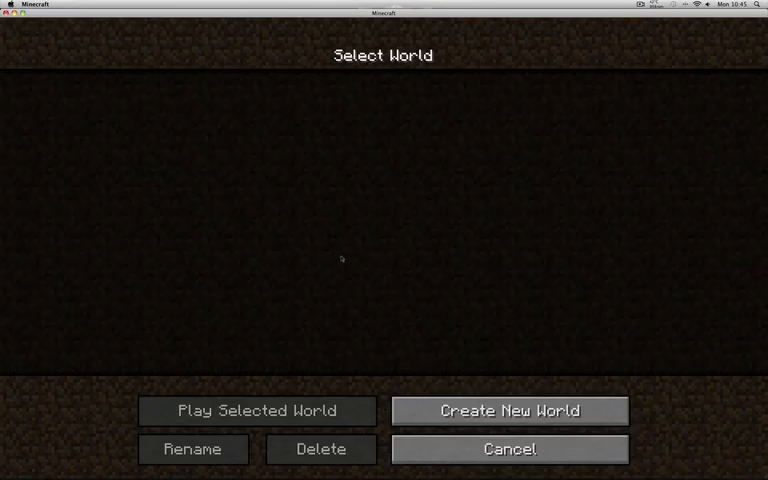
Step: Choose Create New World on the empty Select World screen
left_click(509, 410)
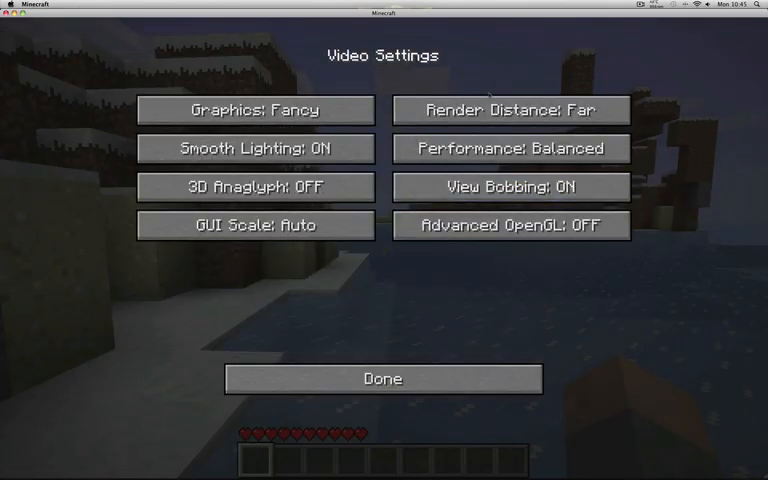
Step: Set graphics to Fast and render distance to Normal, then resume the snowy world
left_click(511, 110)
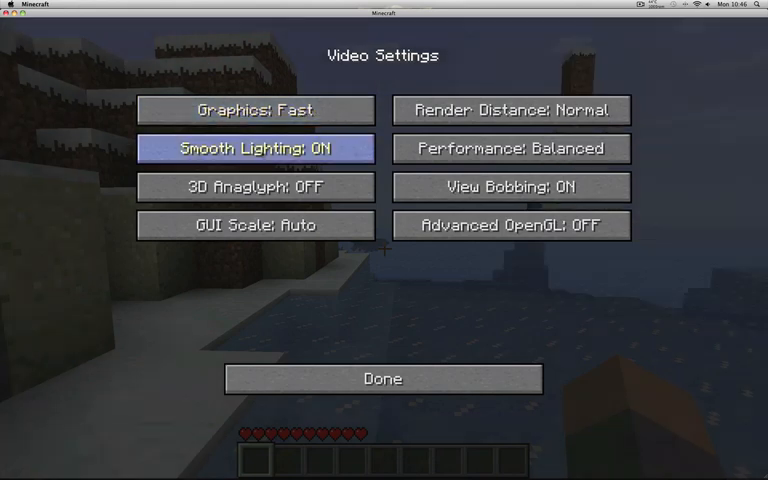
left_click(382, 378)
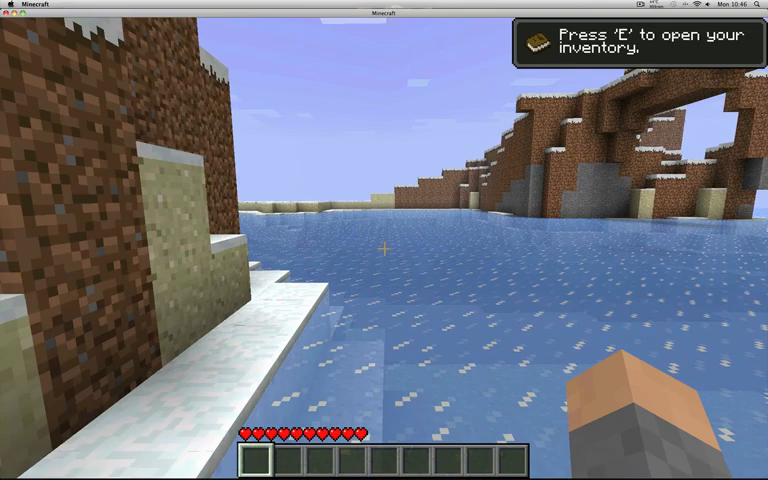
mouse_move(384, 240)
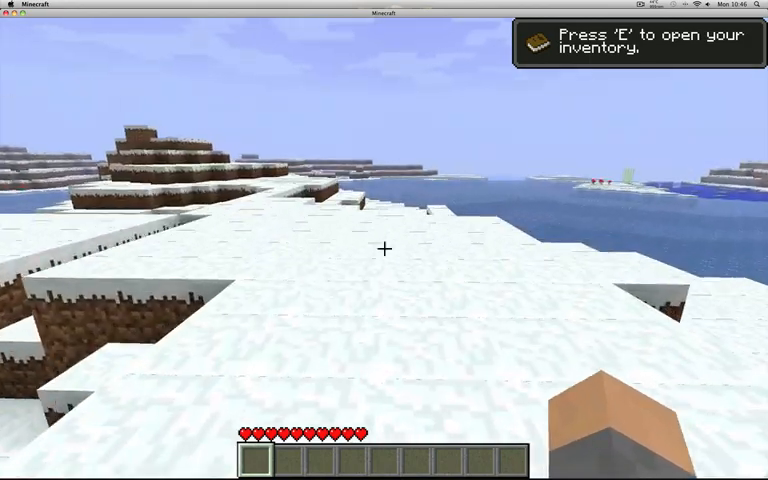
mouse_move(384, 250)
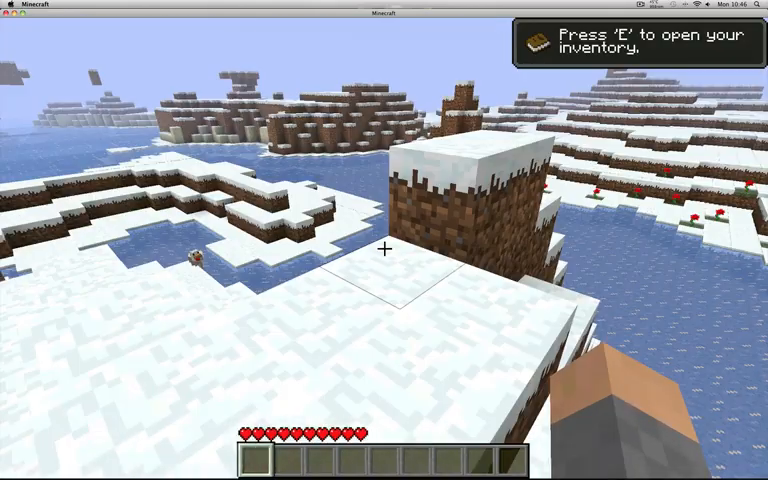
mouse_move(384, 248)
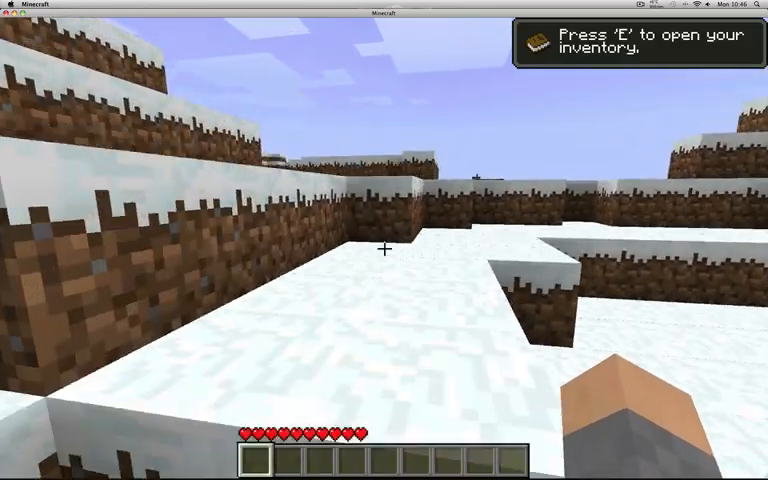
mouse_move(384, 240)
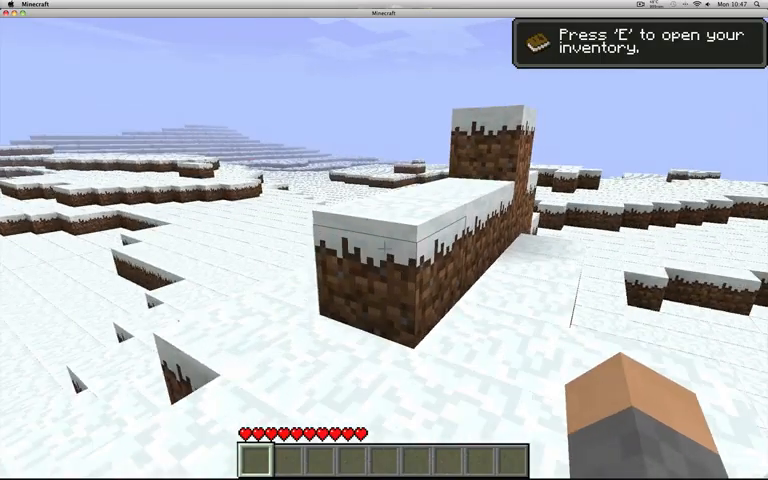
mouse_move(384, 240)
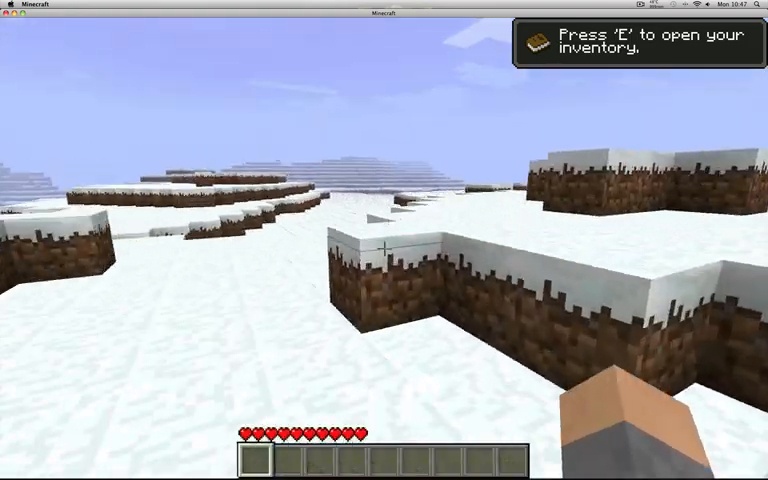
mouse_move(384, 250)
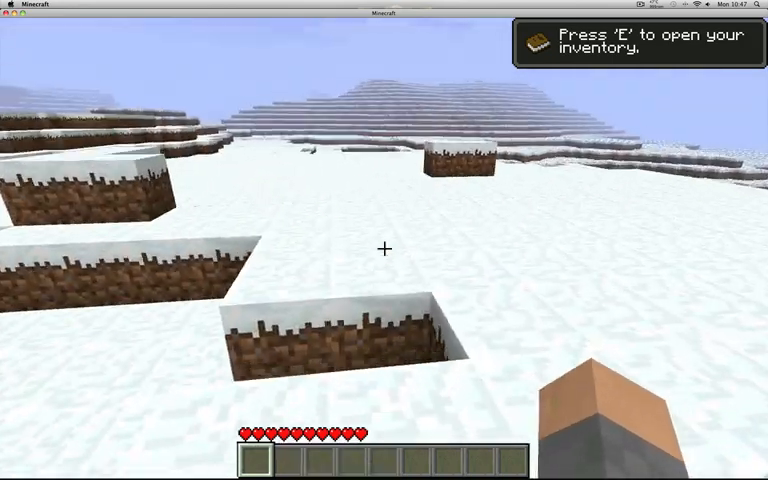
mouse_move(384, 250)
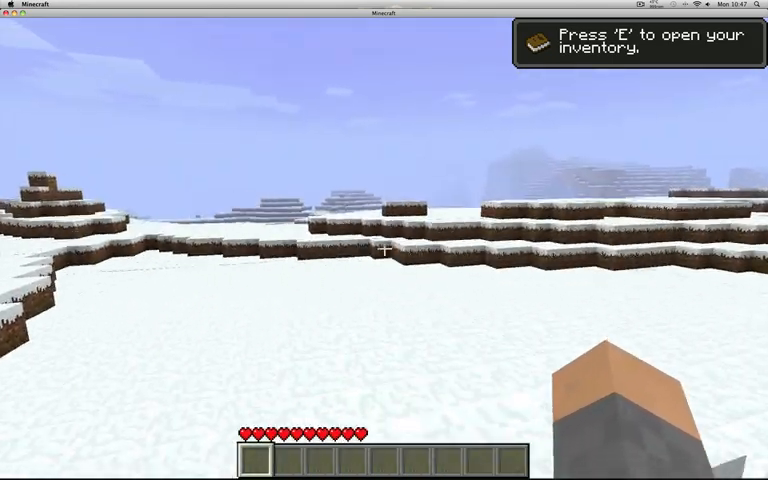